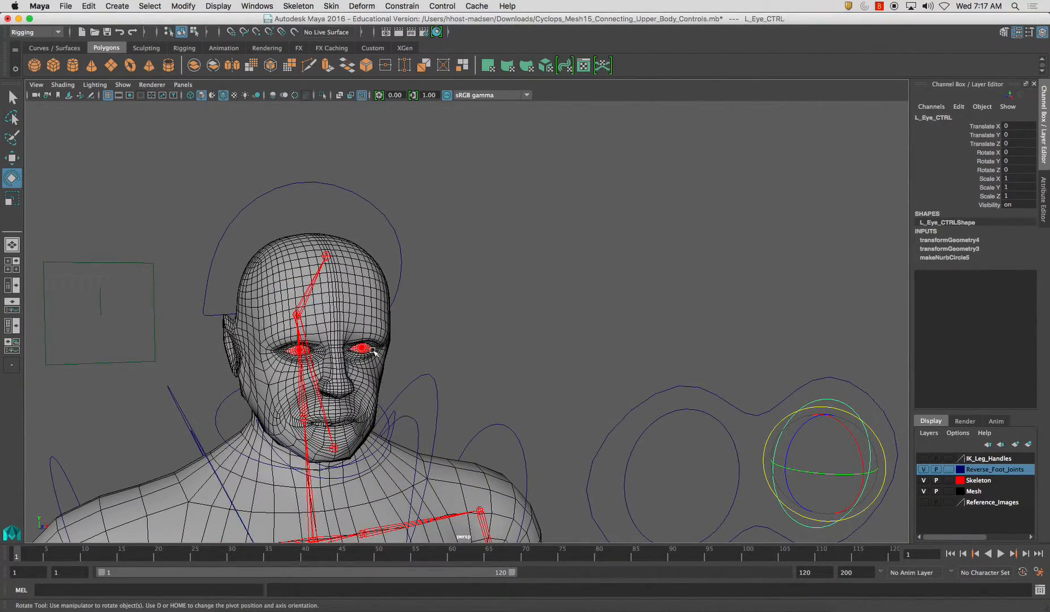
Select the left eye mesh in the viewport.
click(362, 348)
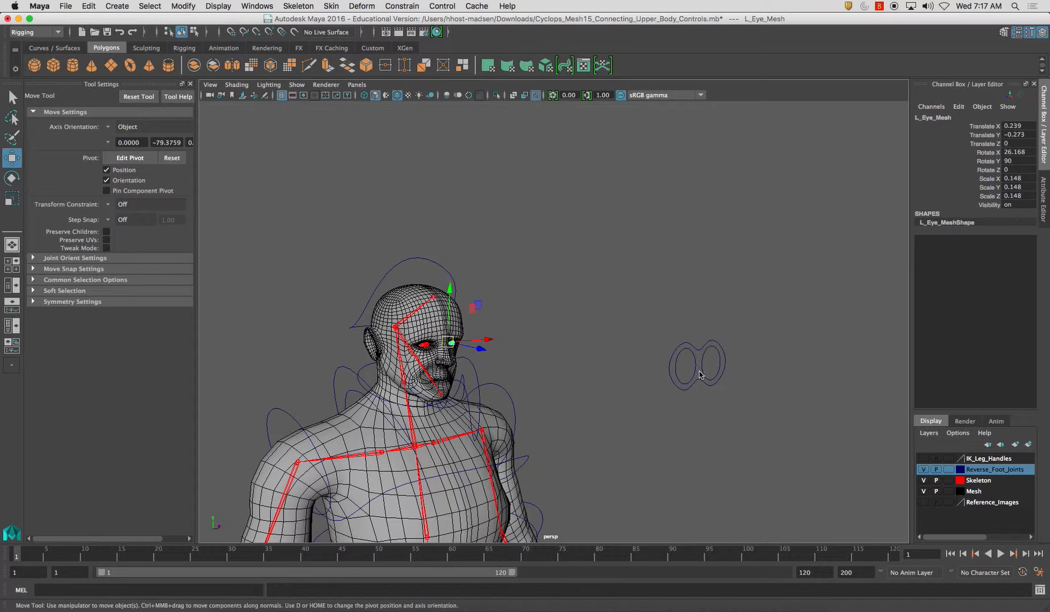
Add L_Eye_CTRL to the selection and create an Aim constraint with Maintain offset kept on.
click(402, 6)
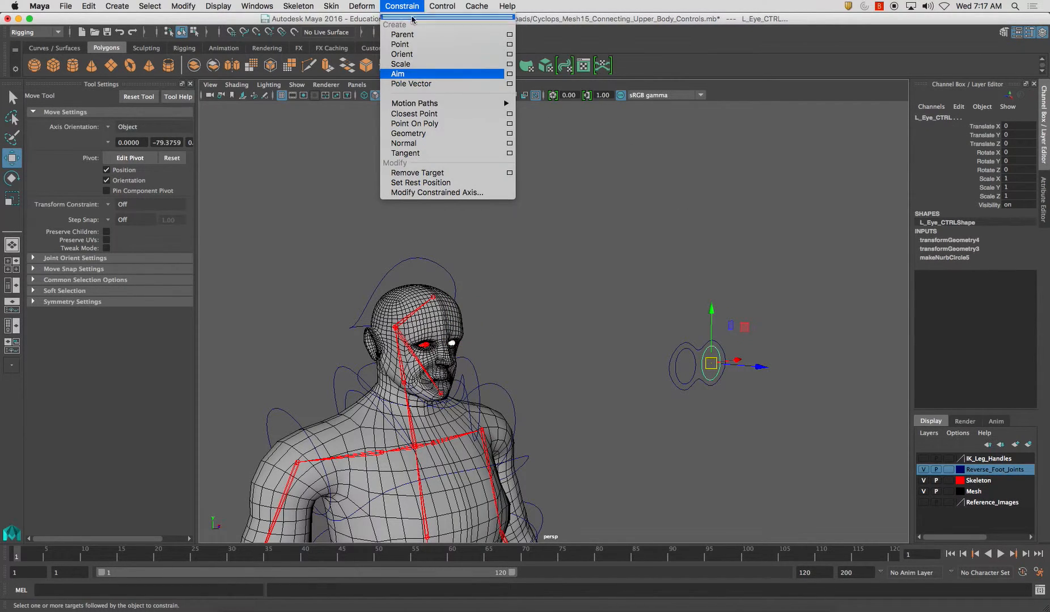
click(509, 73)
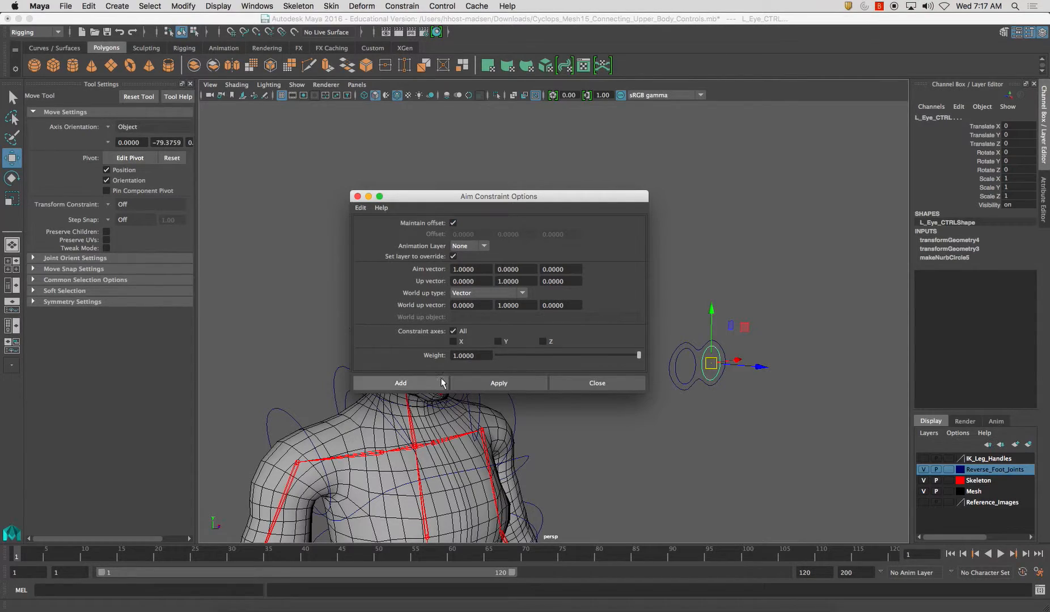
click(401, 383)
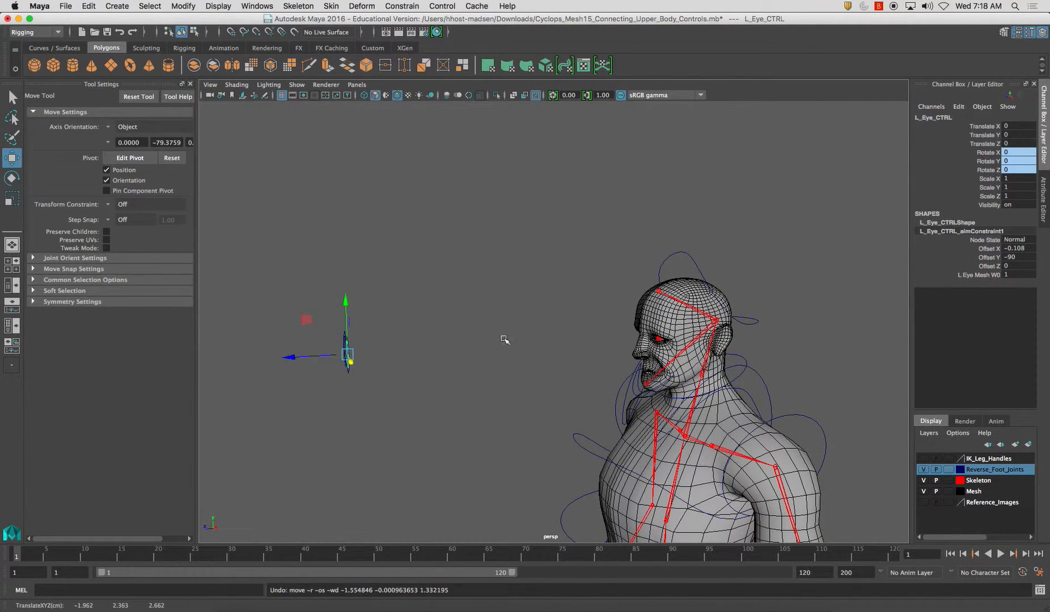
mouse_move(615, 317)
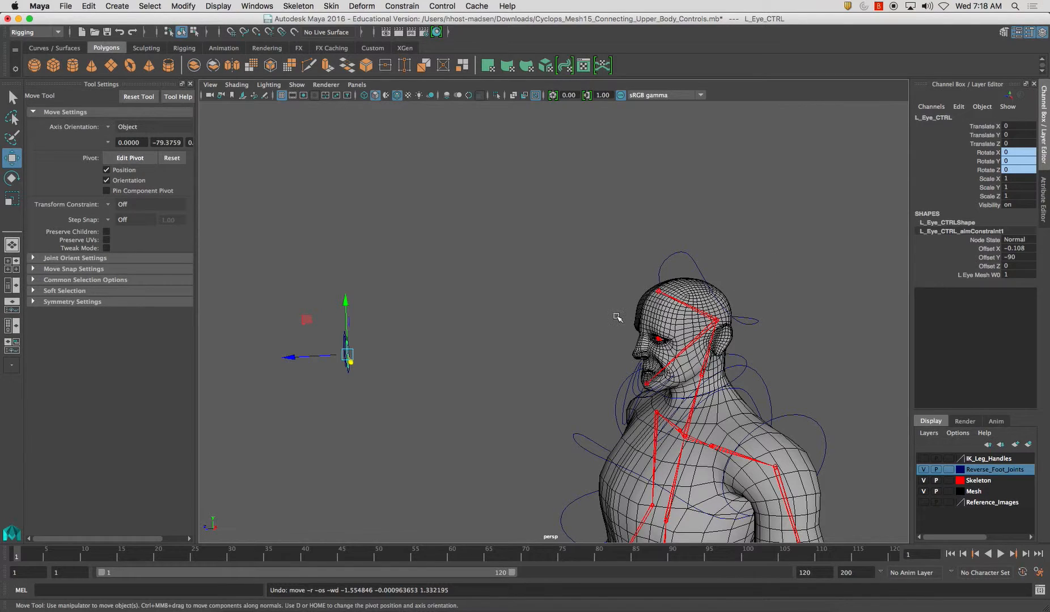
Undo the mistaken aim constraint and reselect the left eye controller.
click(620, 328)
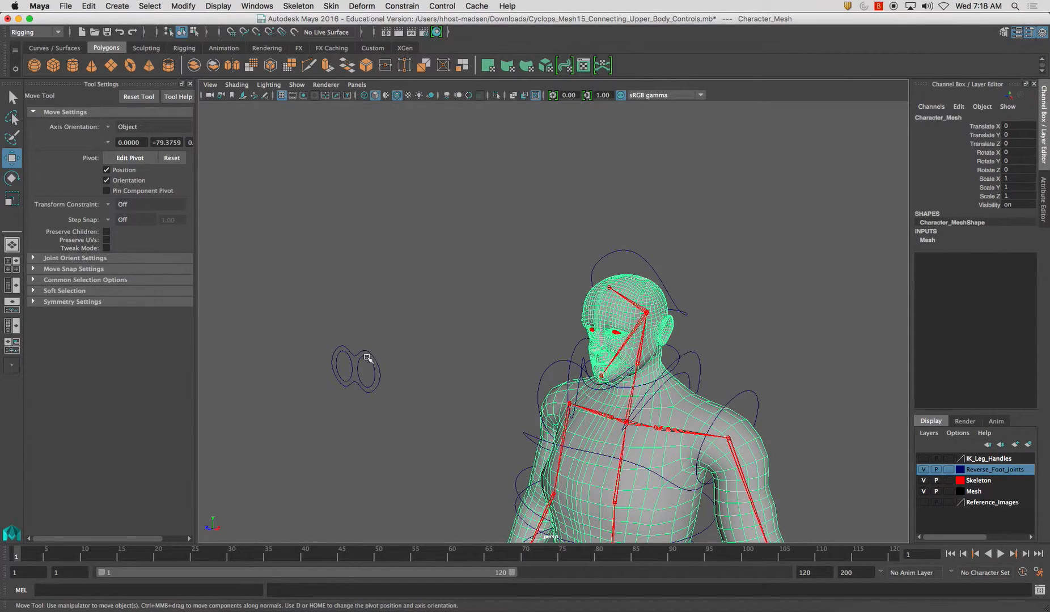
click(356, 368)
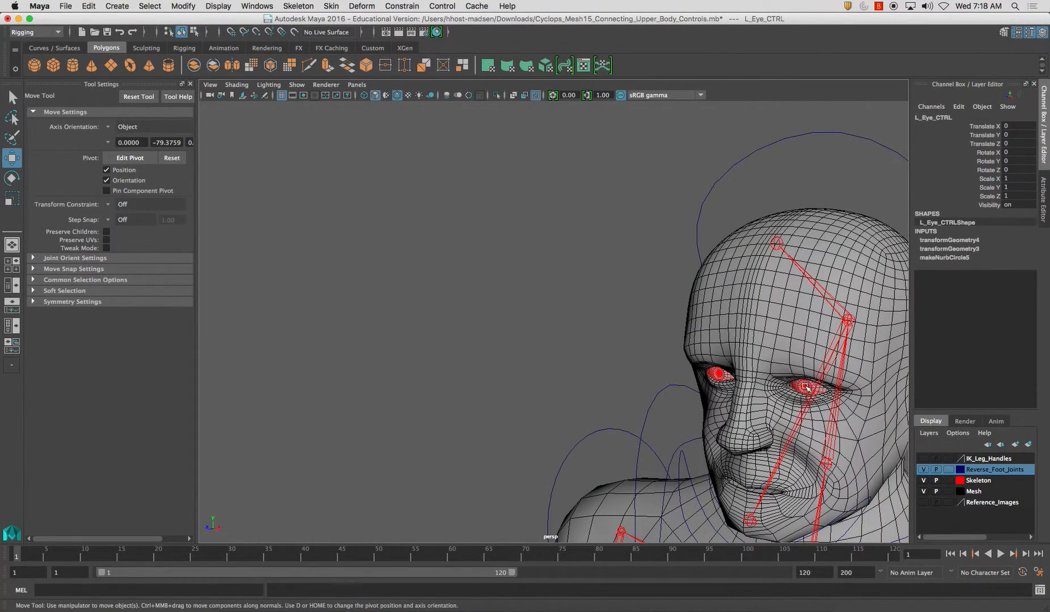
Aim-constrain the left eye mesh to L_Eye_CTRL via Constrain > Aim.
click(401, 6)
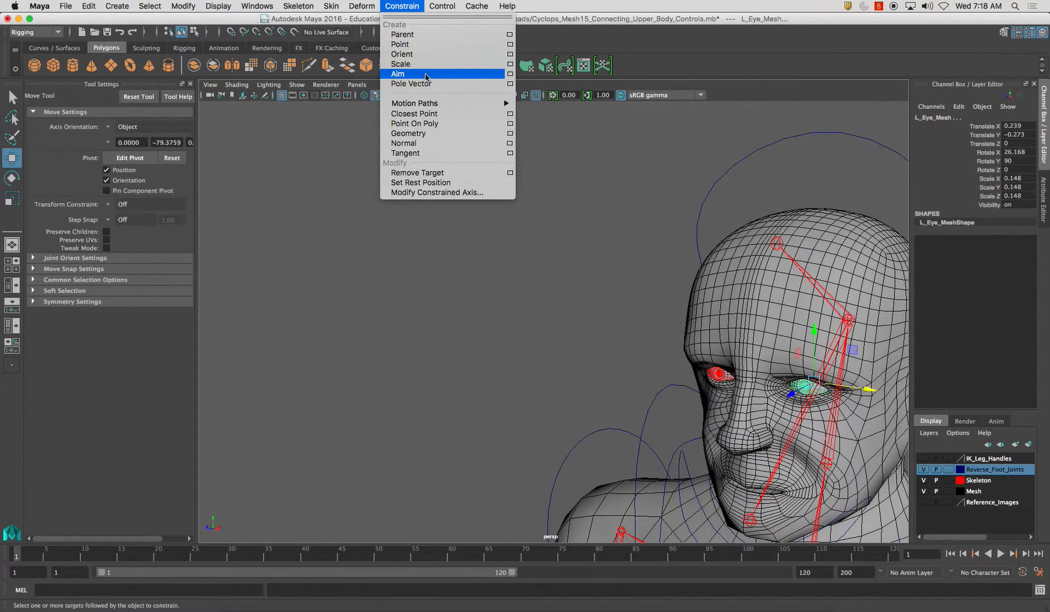
click(398, 73)
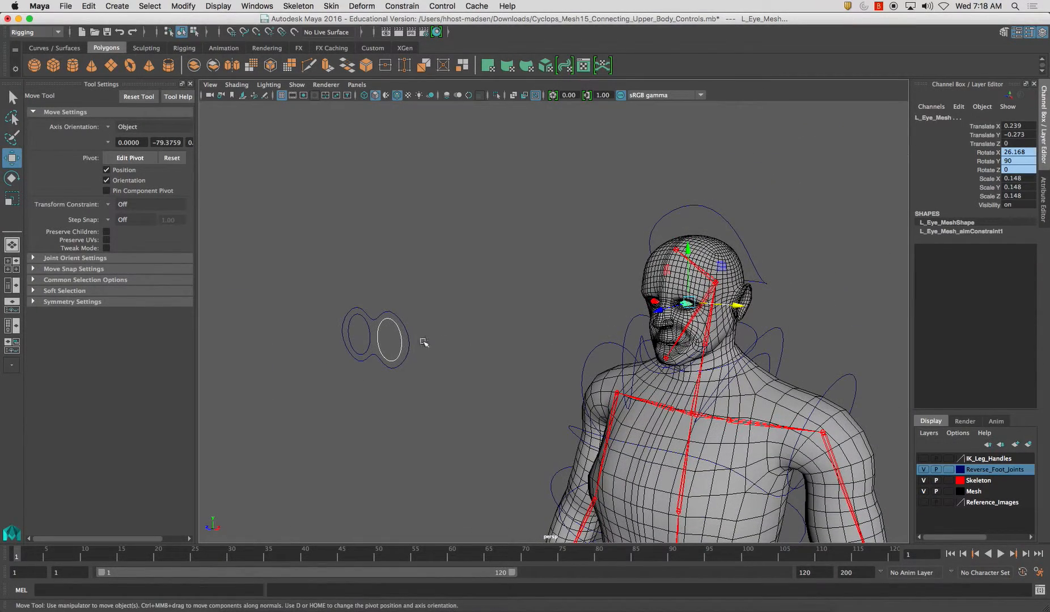
Move L_Eye_CTRL around to confirm the left eye follows it.
click(389, 338)
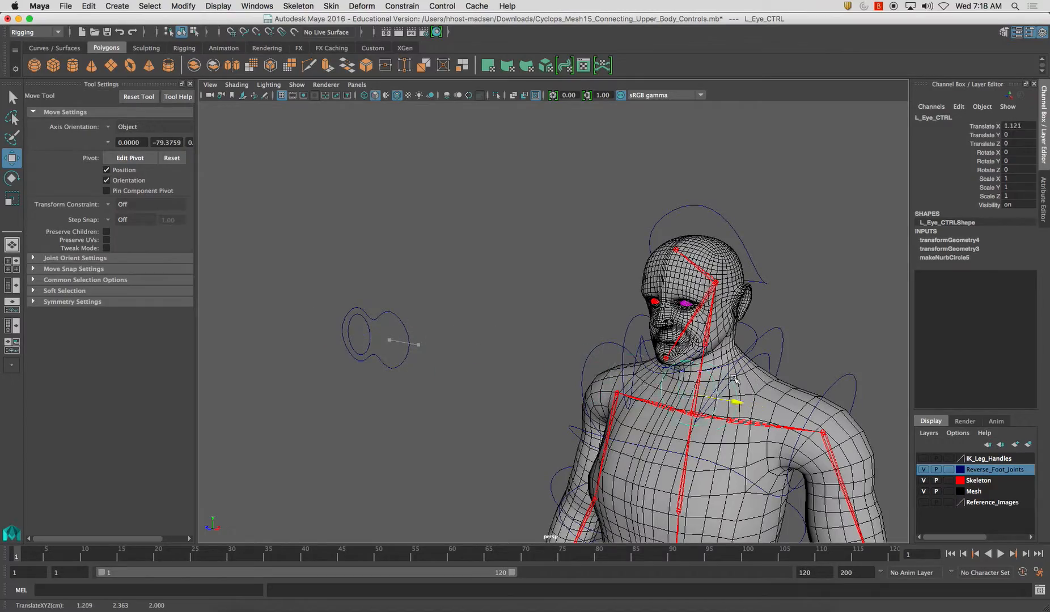
click(376, 338)
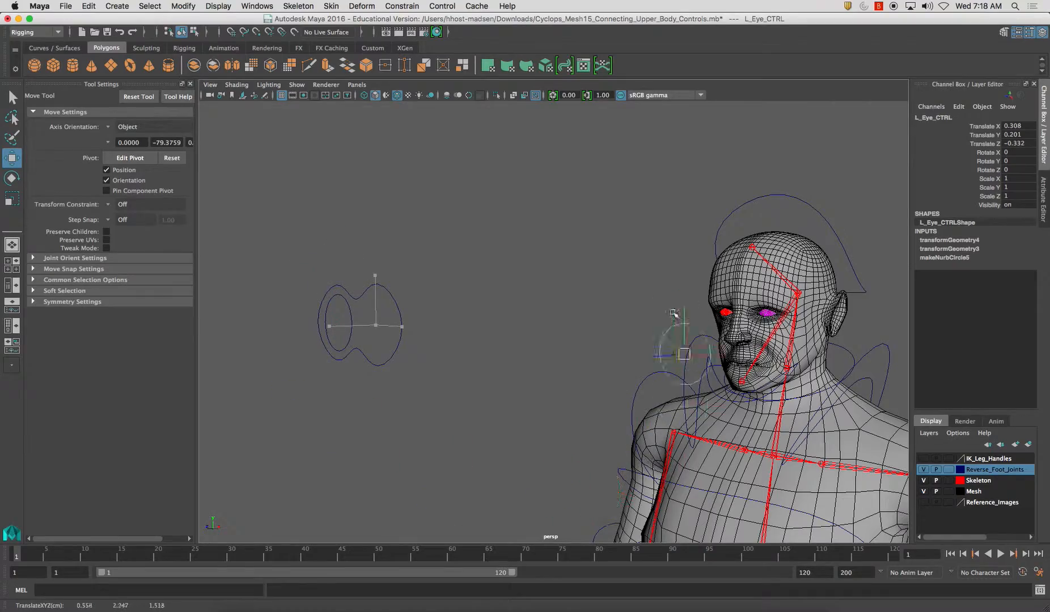
click(358, 328)
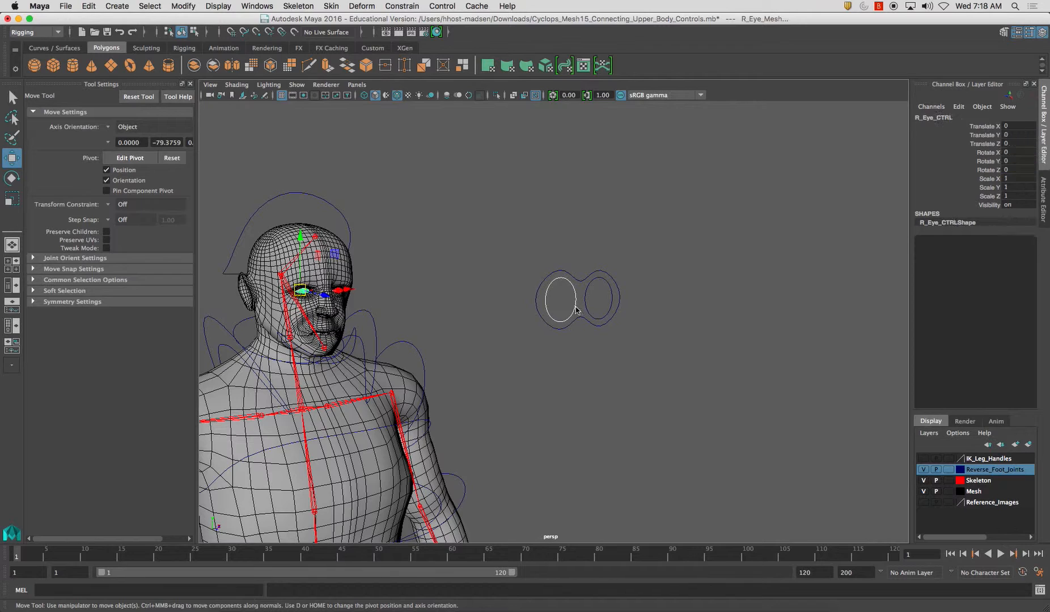
Select R_Eye_CTRL and bring up the viewport Shading options.
click(561, 300)
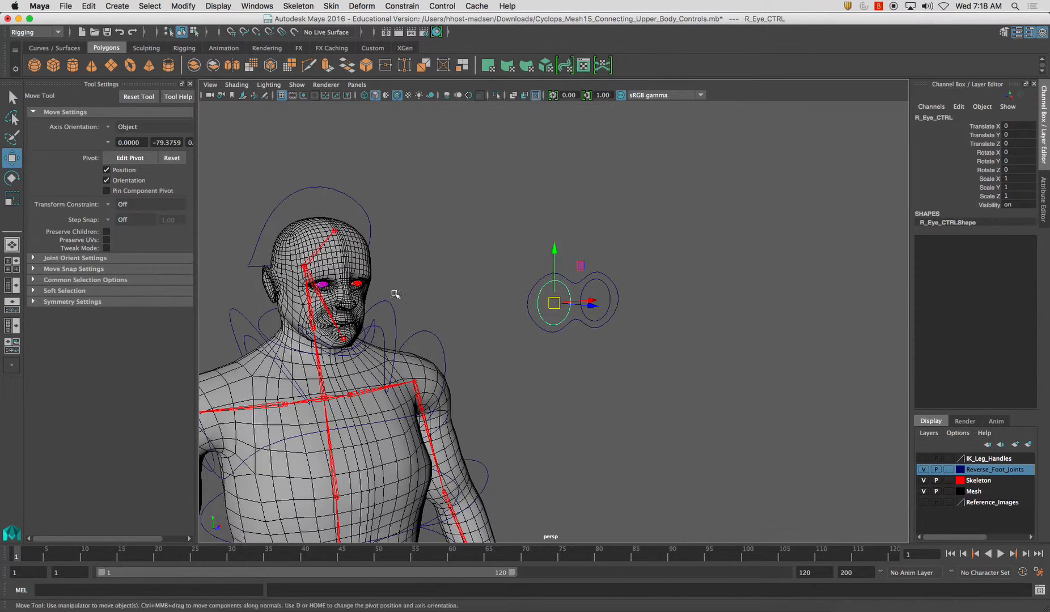
click(236, 84)
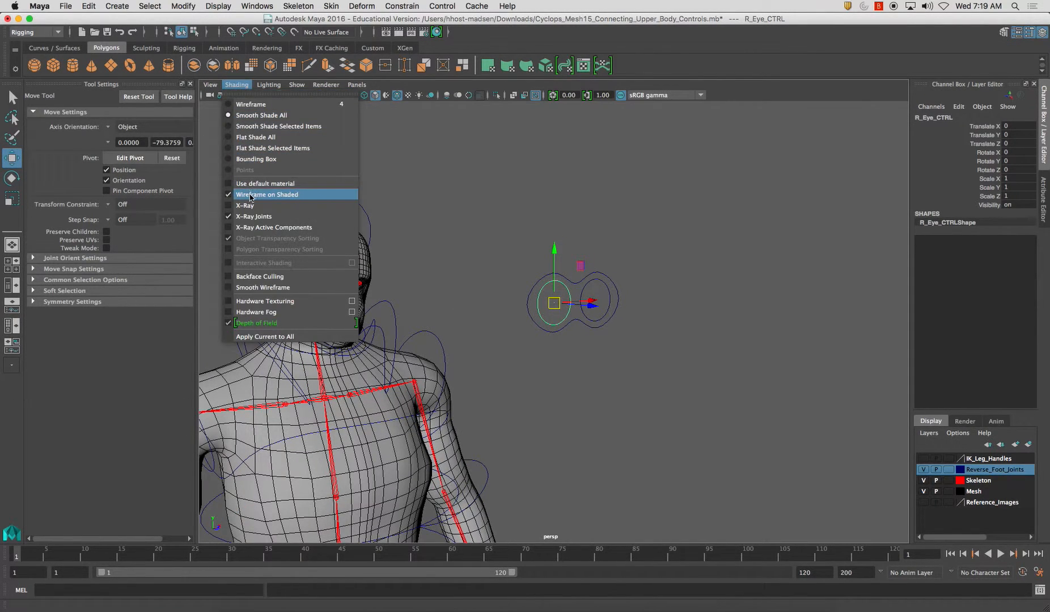
Turn off Wireframe on Shaded and move R_Eye_CTRL to check the right eye follows.
click(267, 194)
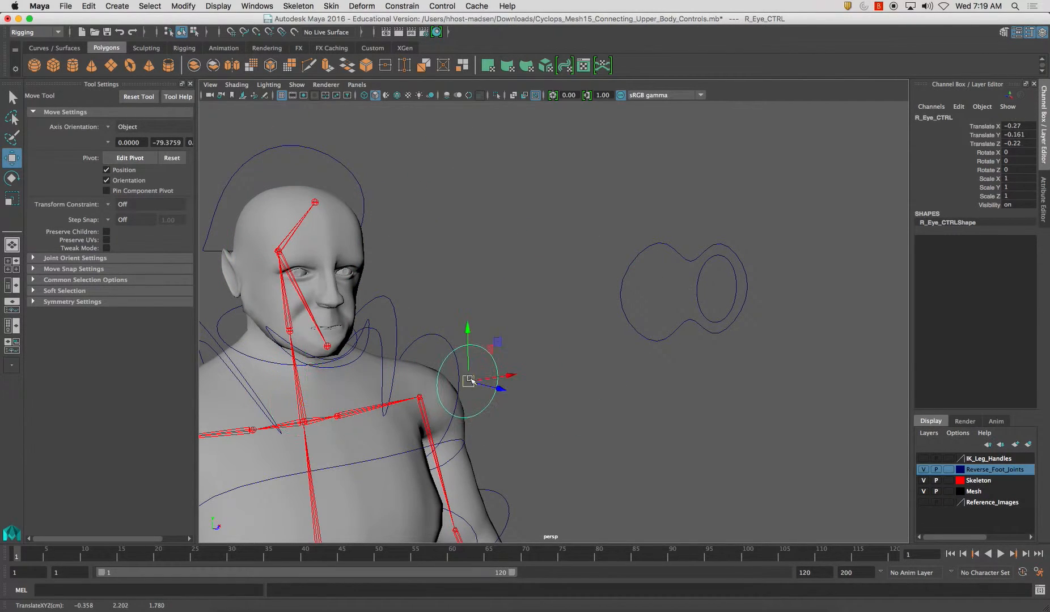
click(629, 228)
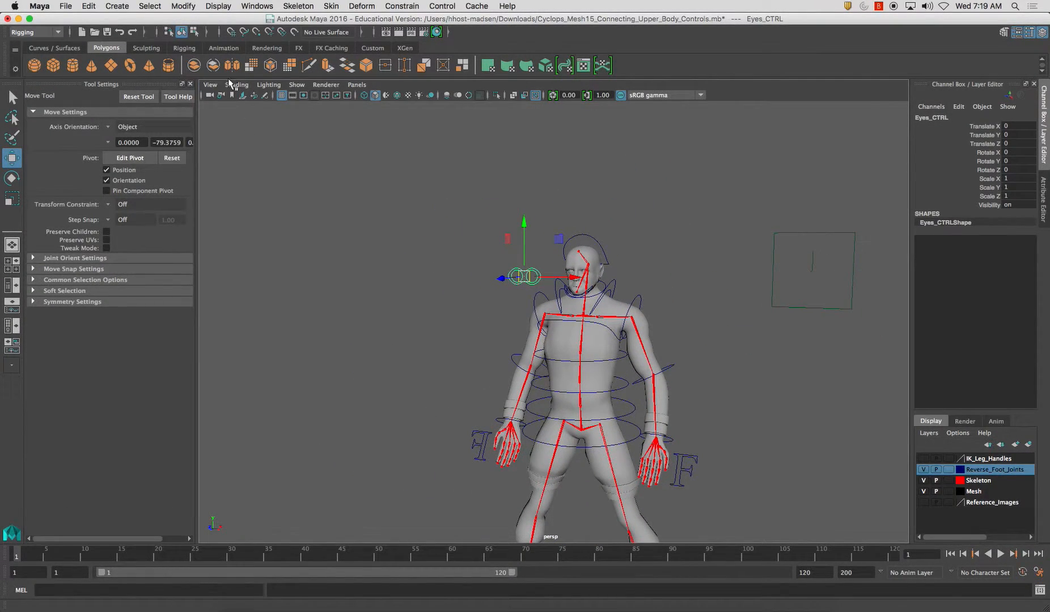
Re-enable Wireframe on Shaded in the viewport Shading options.
click(236, 84)
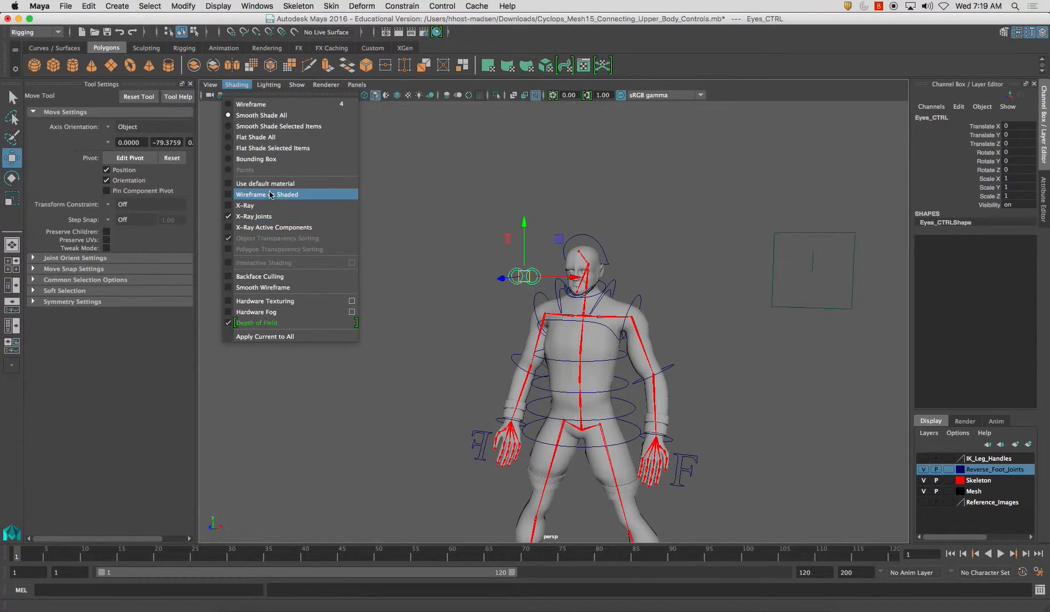
click(266, 194)
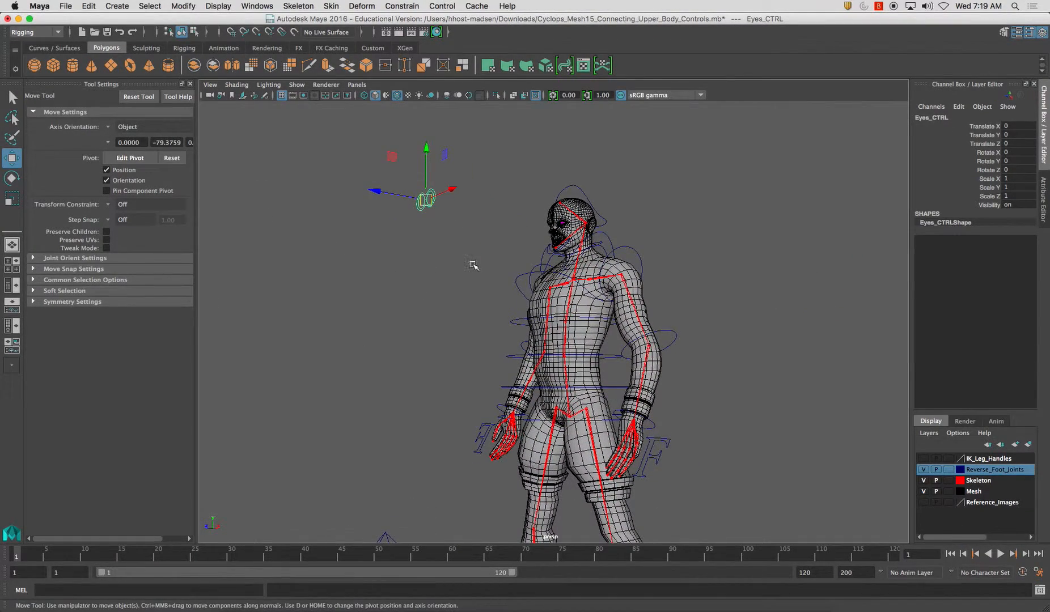